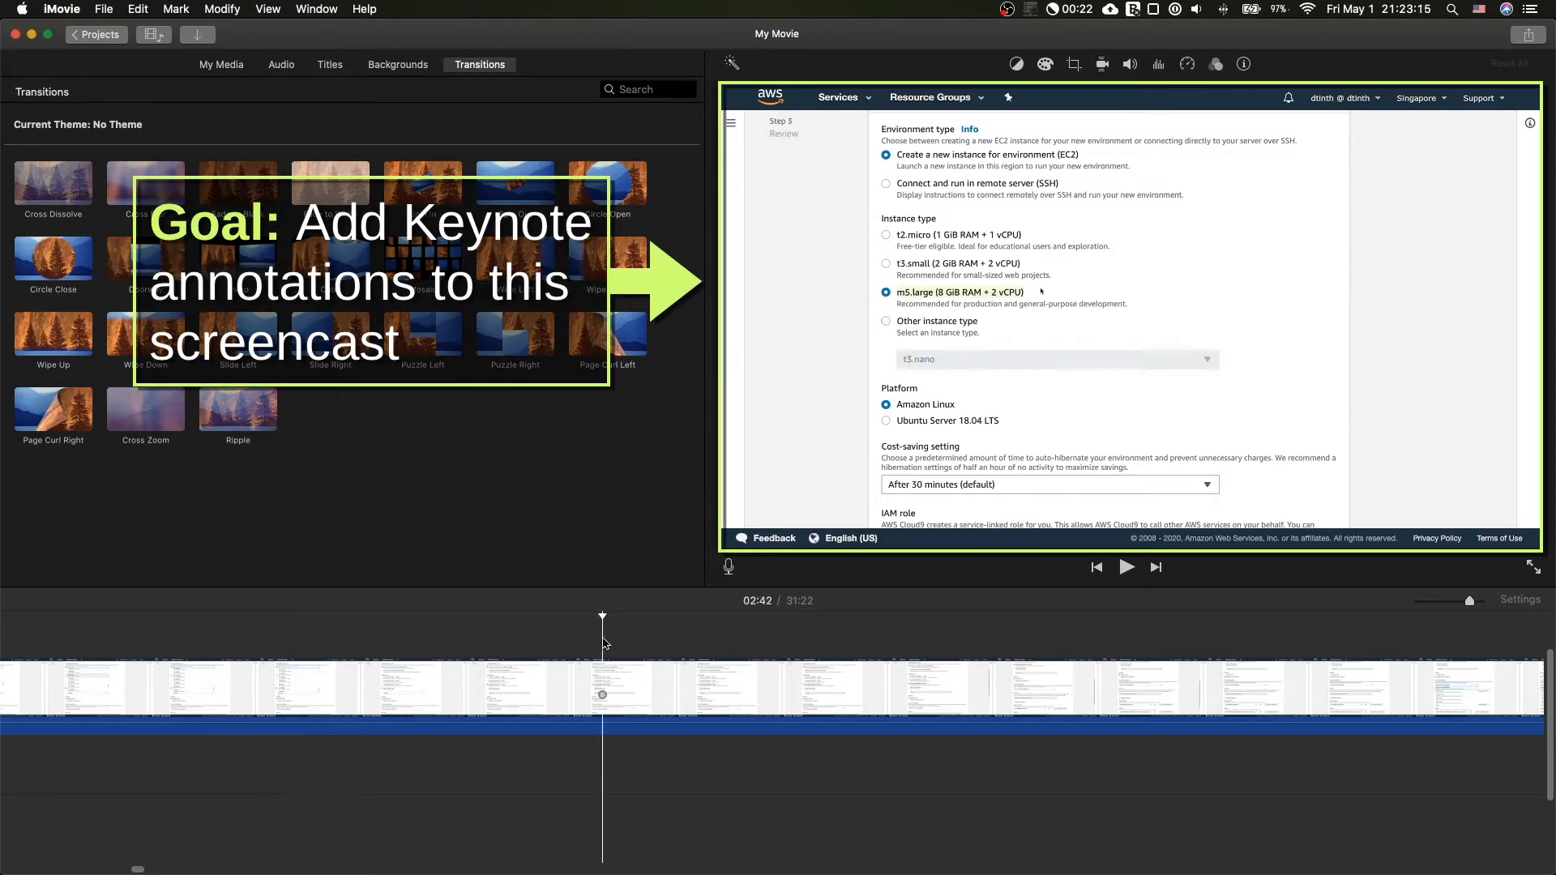
mouse_move(1032, 411)
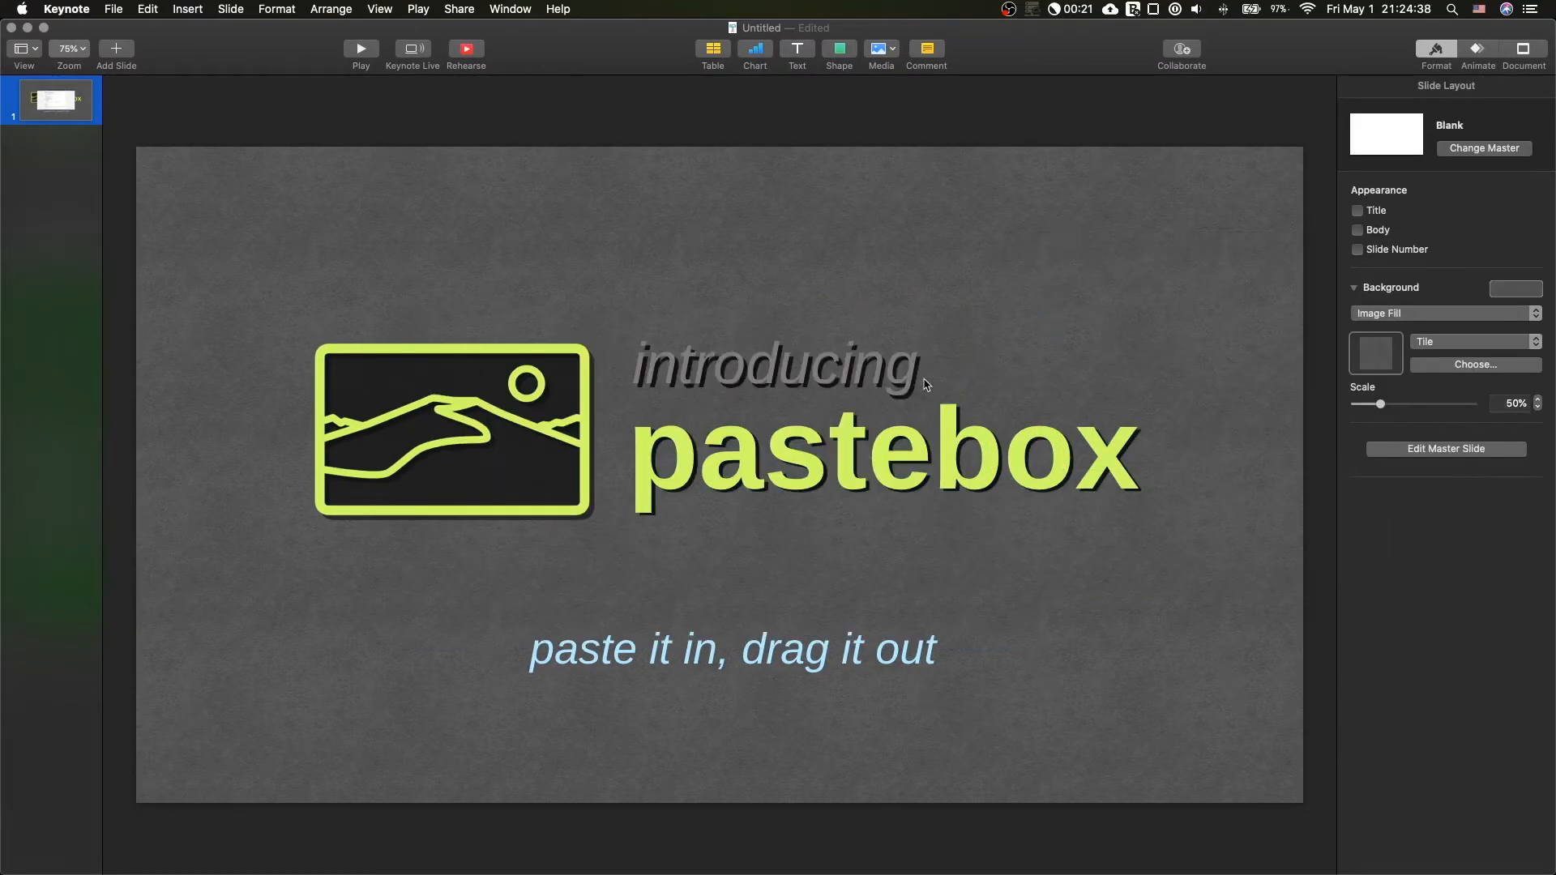
left_click(1475, 364)
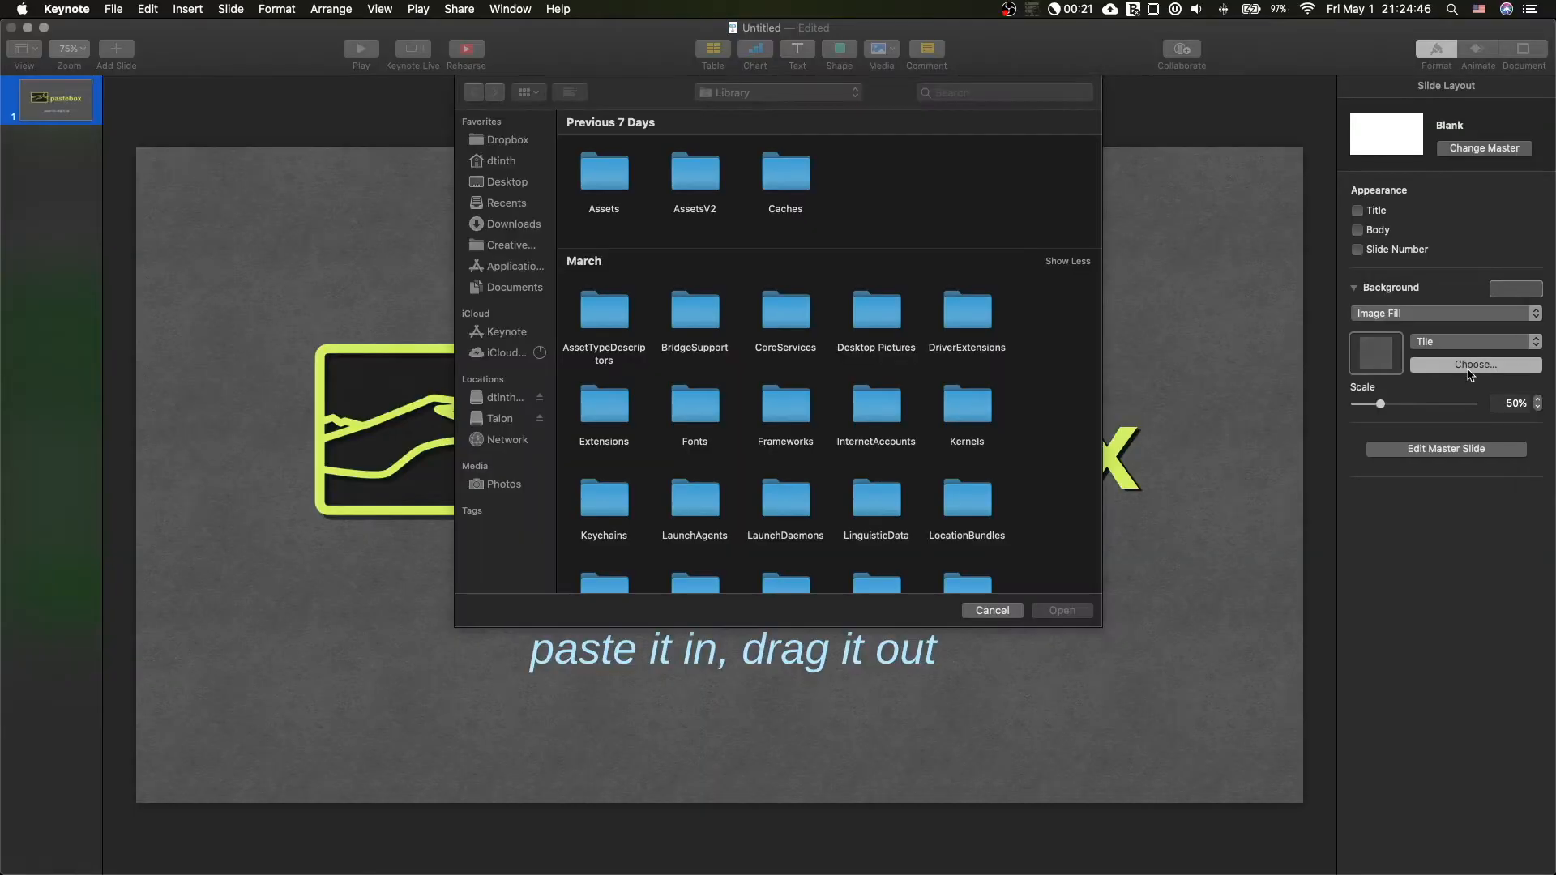
left_click(990, 611)
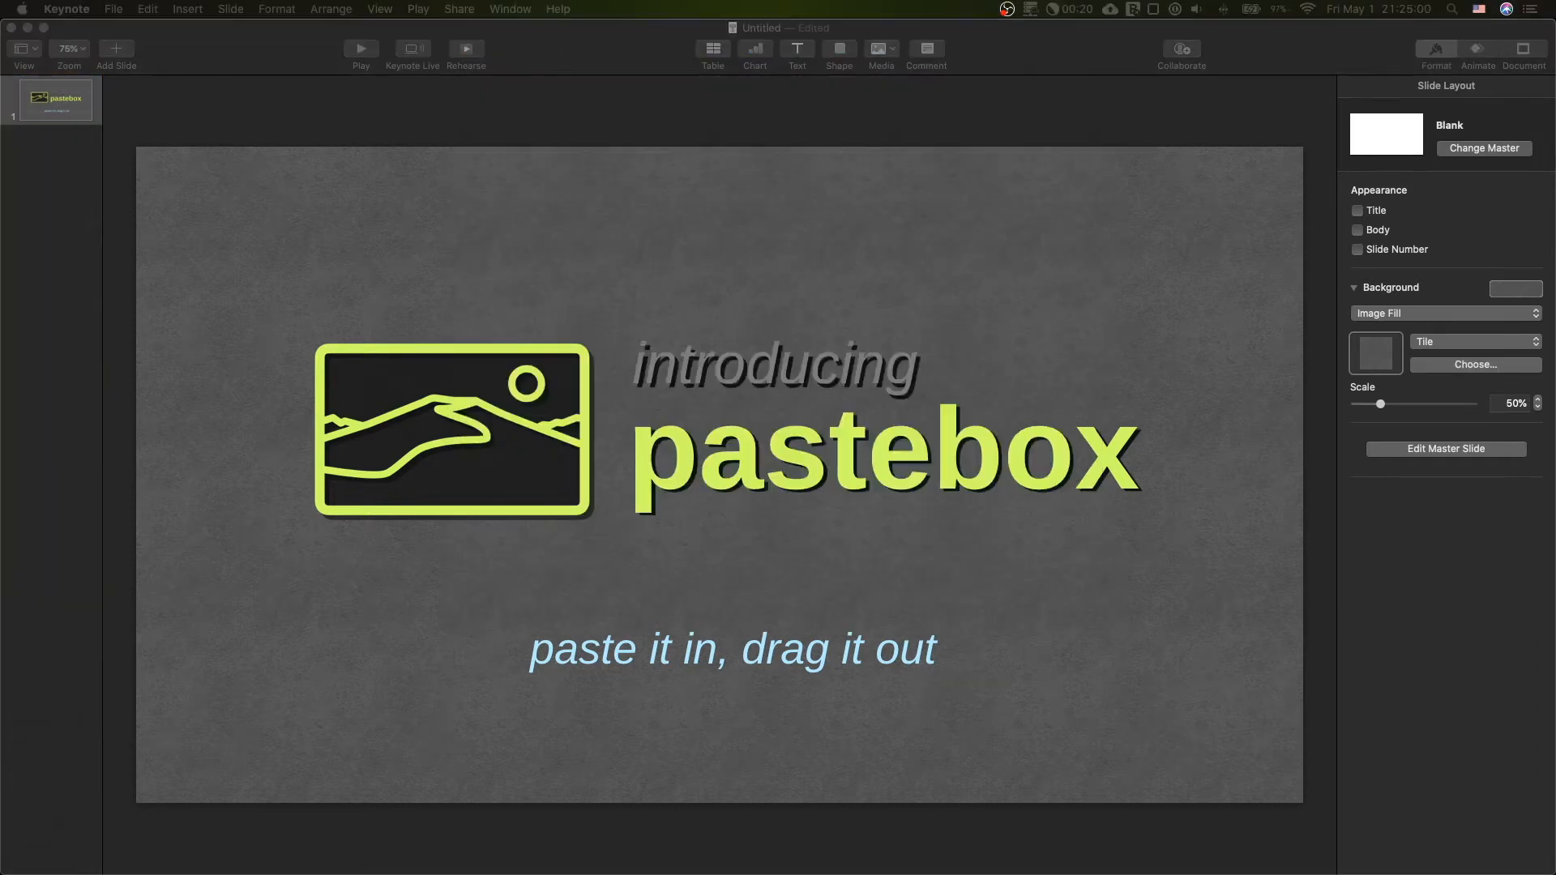